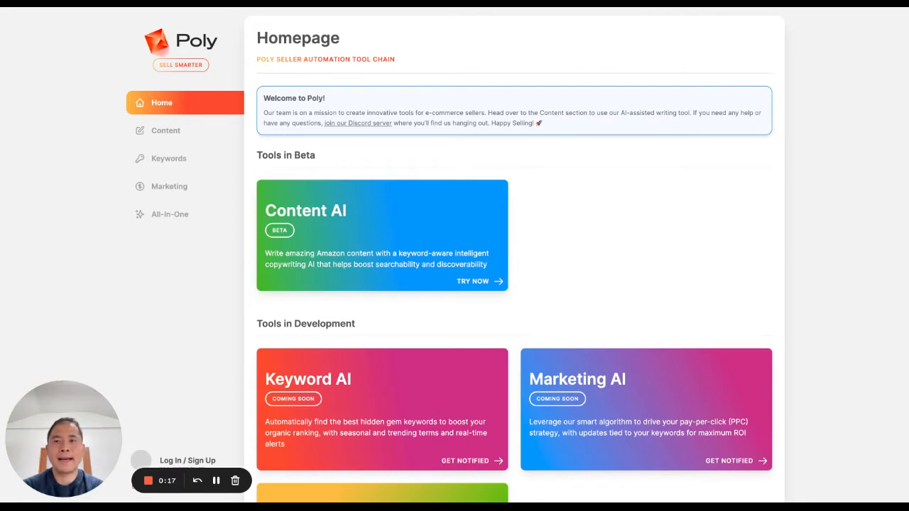
pyautogui.moveTo(394, 220)
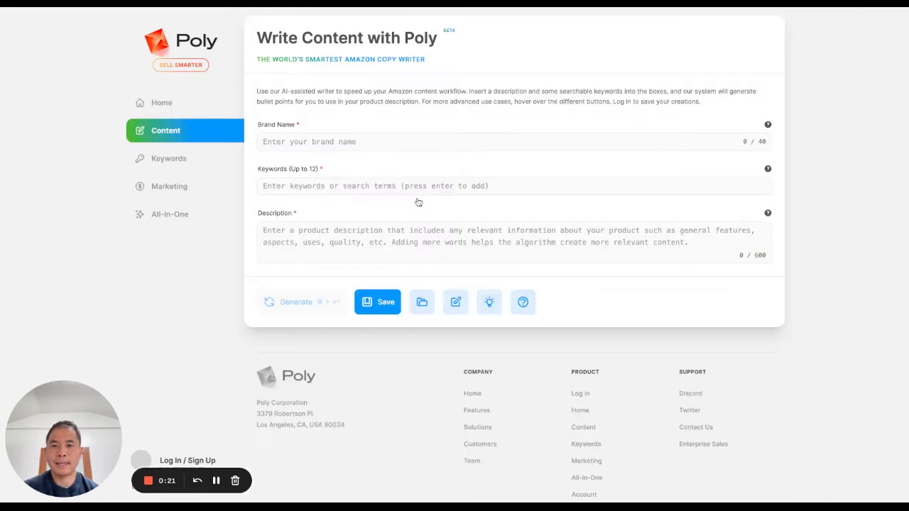
pyautogui.moveTo(599, 199)
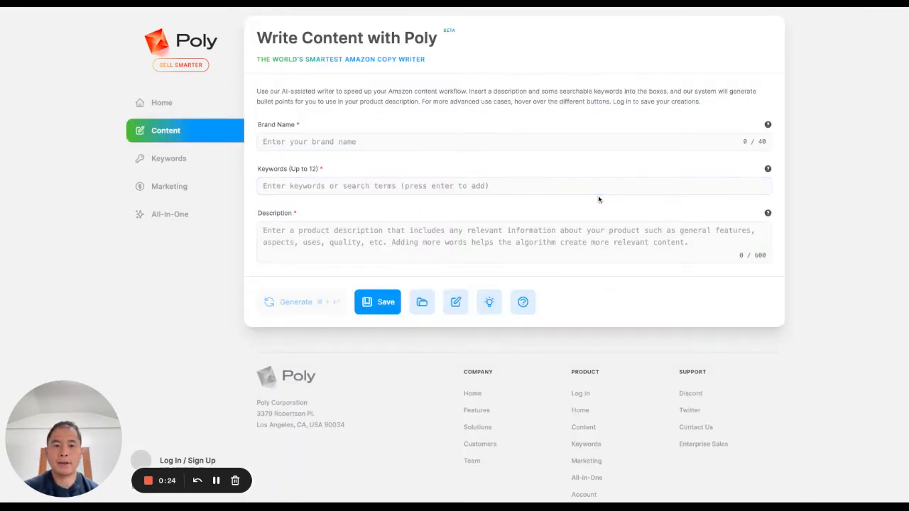
# Reach the Write Content with Poly form for Amazon copywriting
pyautogui.scroll(-3)
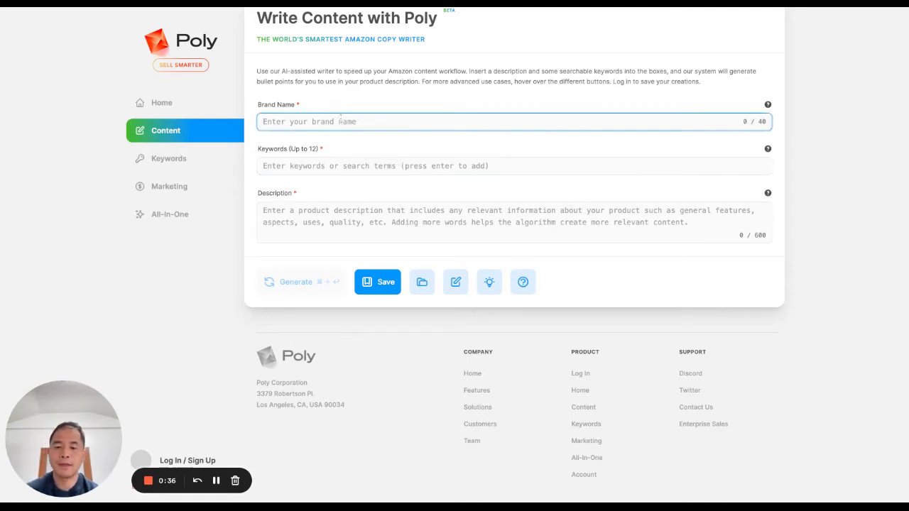
# Enter brand Tomo and keywords like Alcohol Recovery, As Seen on TV, Hydration, Antioxidant
pyautogui.write('Tomo')
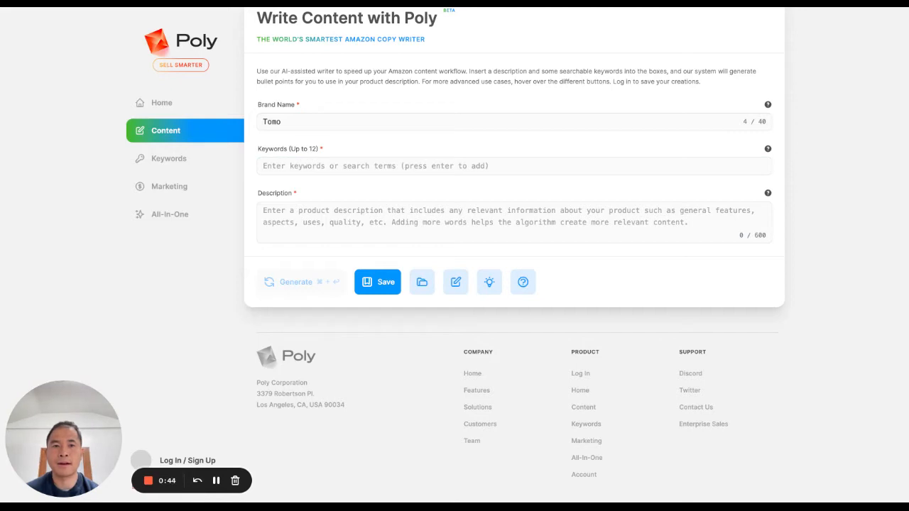
pyautogui.click(352, 165)
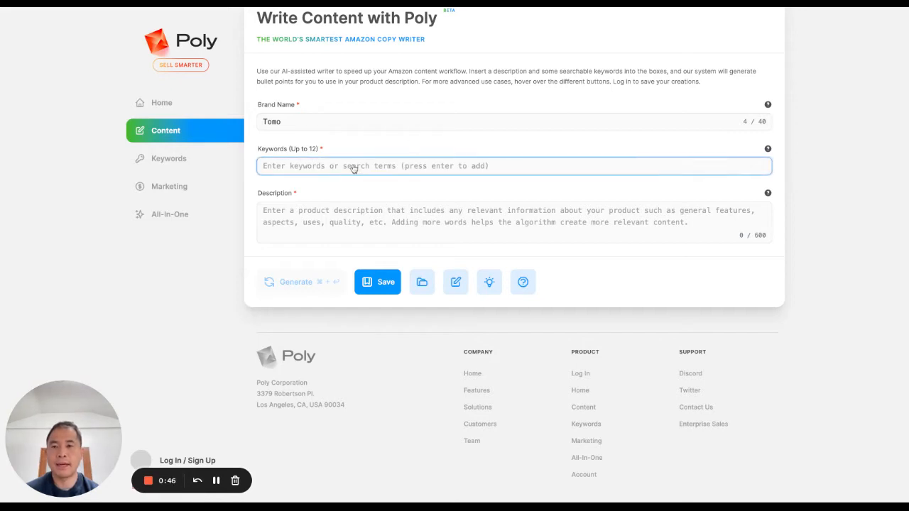
pyautogui.write('Alcohol Recovery, As Seen on TV, Hydration, Anti-inflammatory, Antioxidant, Electrolyte, Feel good after drinking')
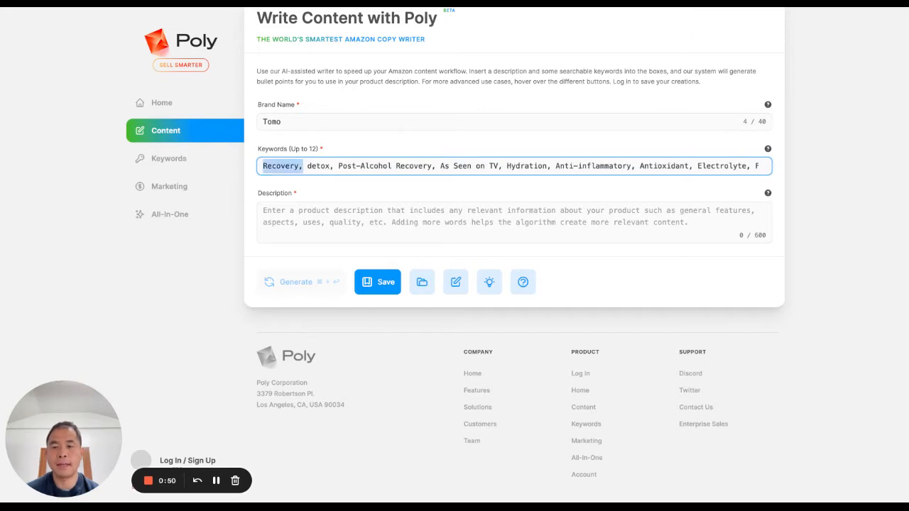
pyautogui.doubleClick(319, 165)
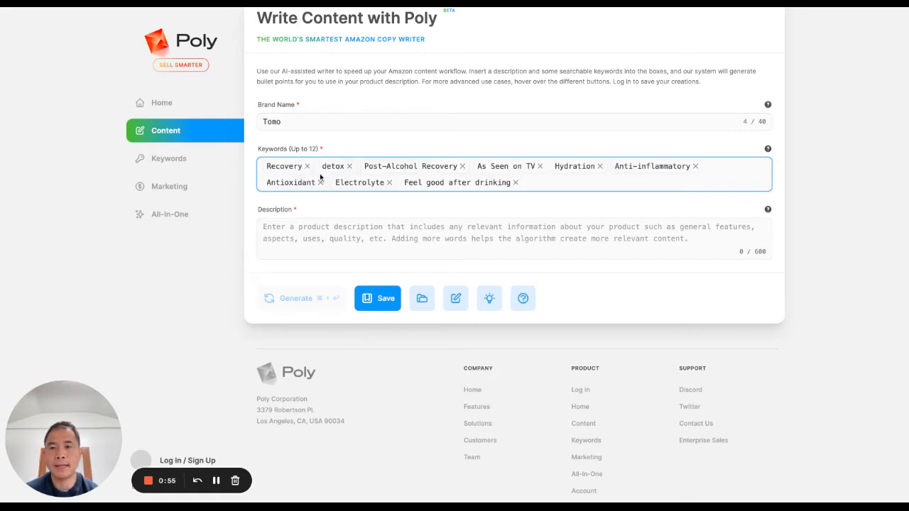
pyautogui.click(511, 239)
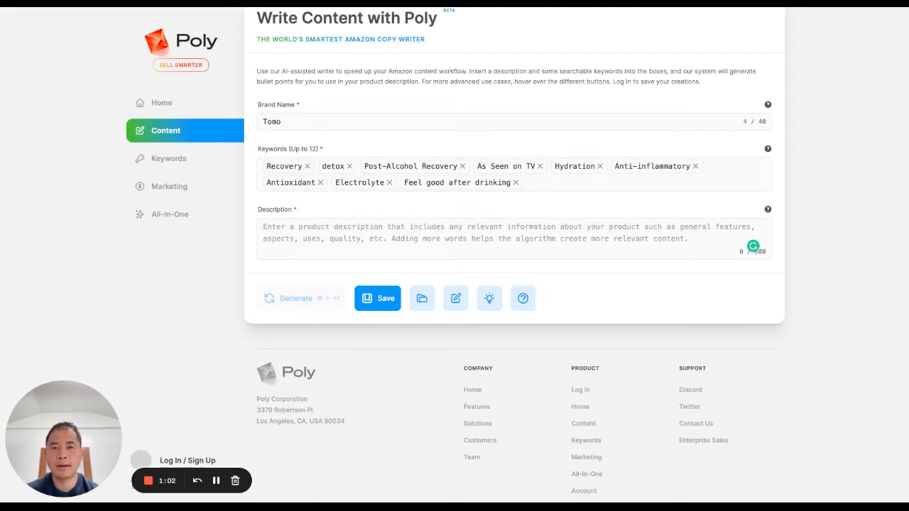
# Describe Tomo as a hangover cure helping people recover faster and feel better after drinking
pyautogui.write('Tomo is a hangover cure that helps people recover faster and feel better after drinking. It provides liver support, hydration, and faster recovery. It works the best for parties, weddings, and celebrations. It attacks the underlying causes of hangovers and helps people recover.')
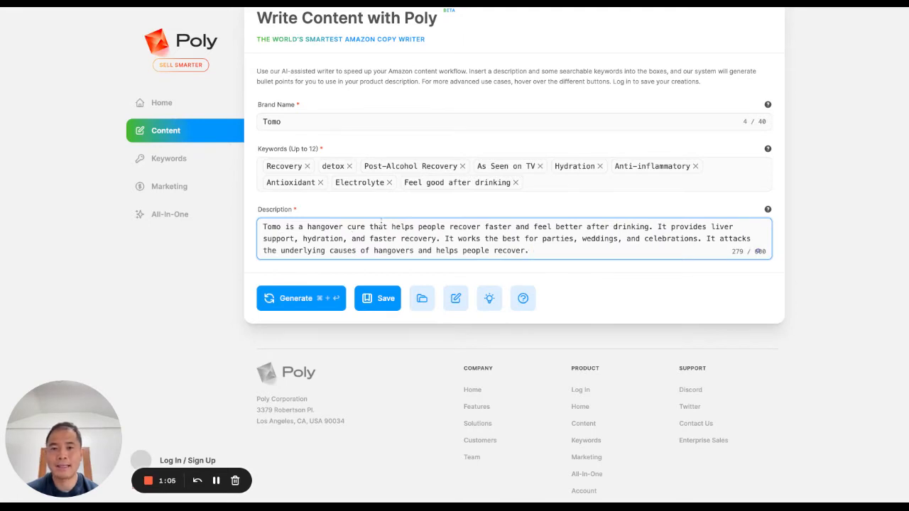
pyautogui.moveTo(384, 227); pyautogui.dragTo(592, 228)
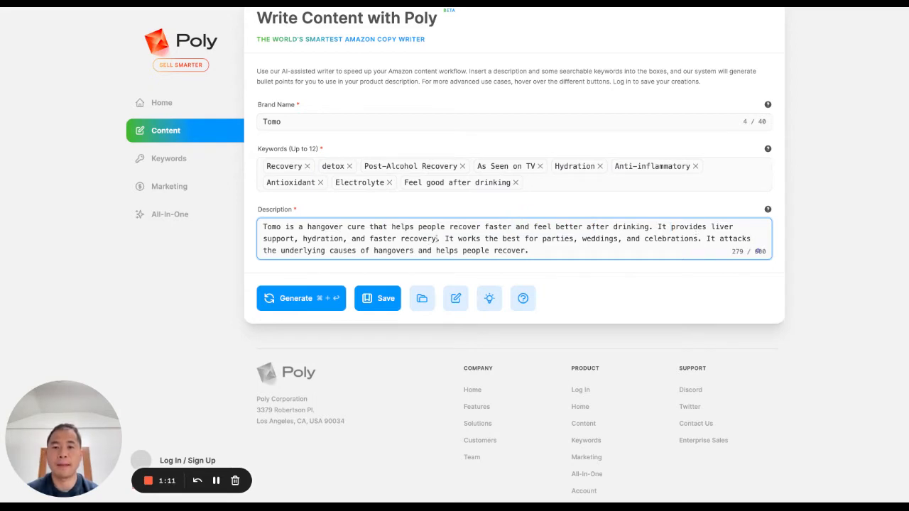
pyautogui.moveTo(297, 238); pyautogui.dragTo(438, 239)
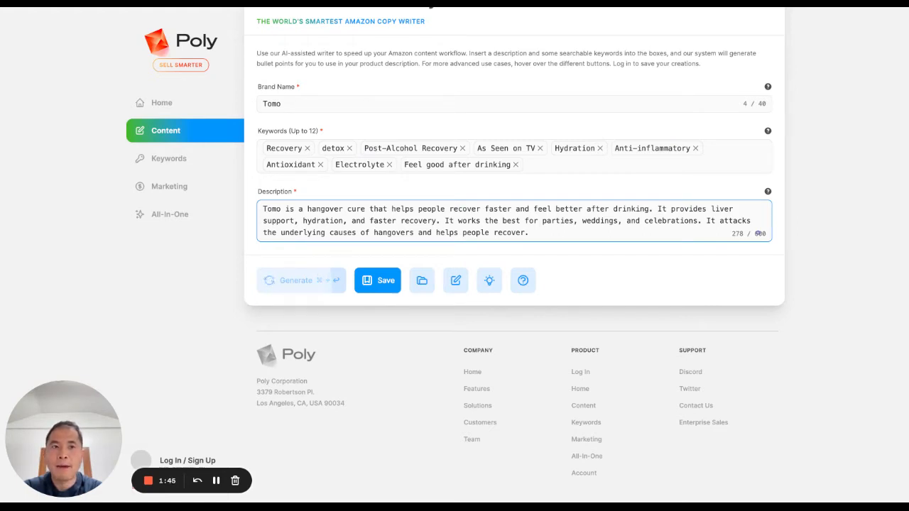
# Generate the Tomo listing title and five feature bullets and review them
pyautogui.click(295, 280)
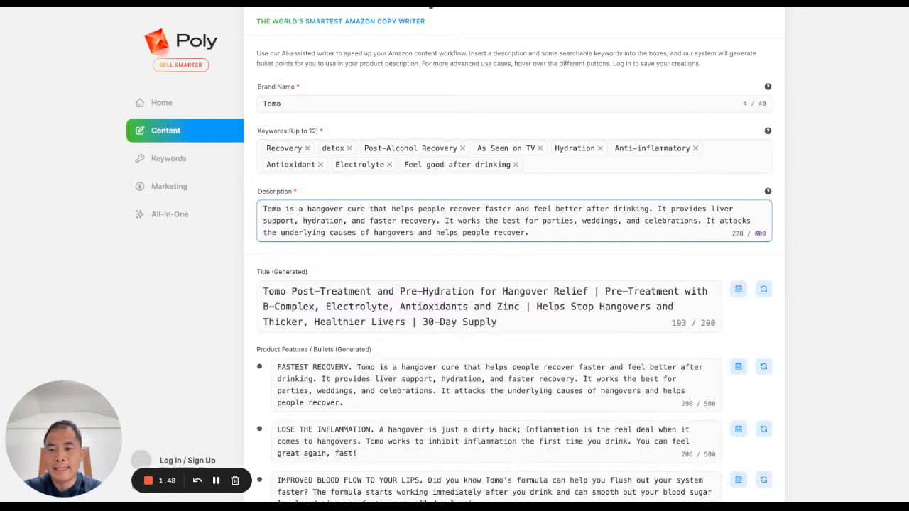
pyautogui.scroll(-3)
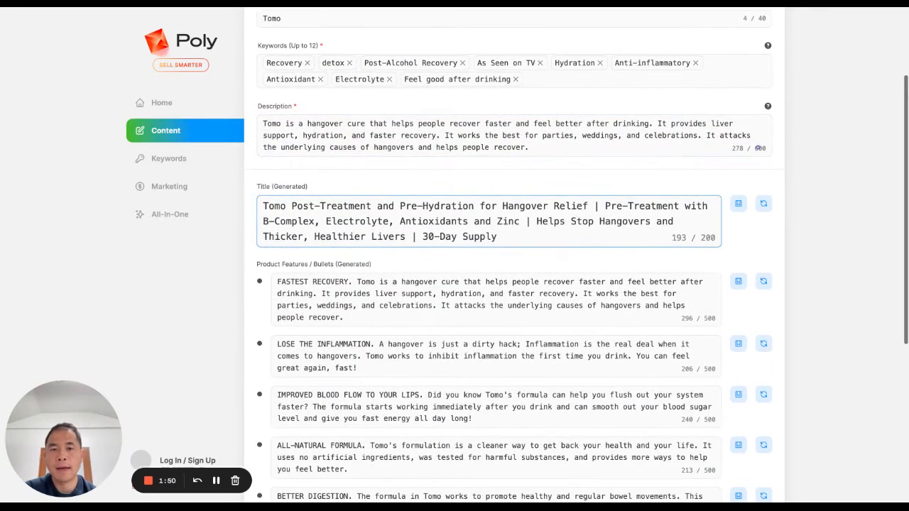
pyautogui.scroll(-3)
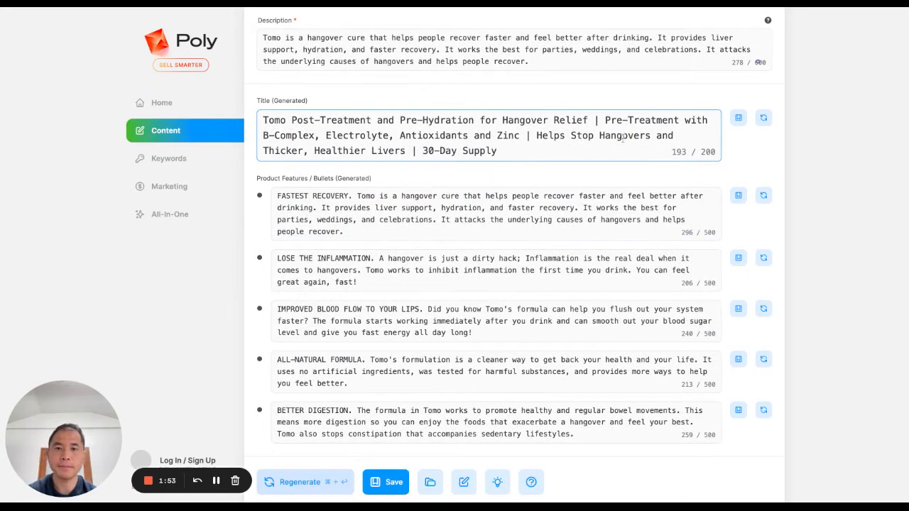
pyautogui.scroll(-3)
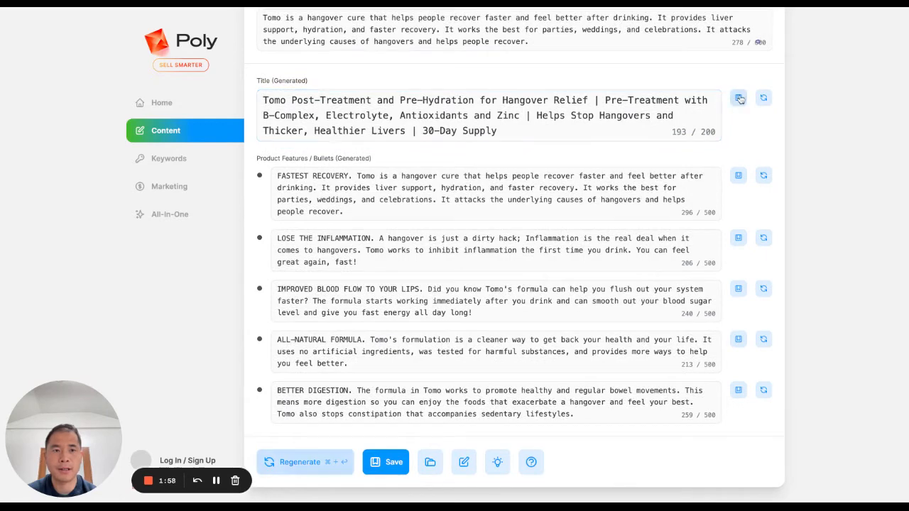
pyautogui.click(386, 463)
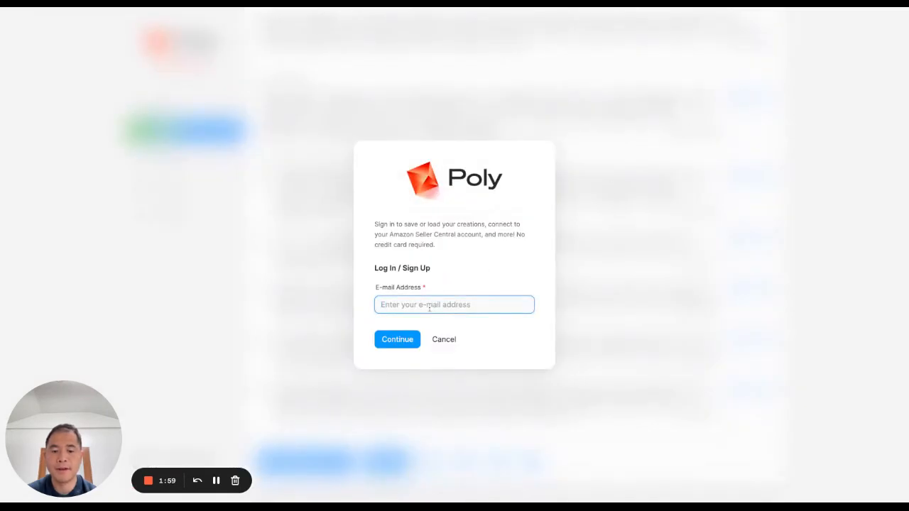
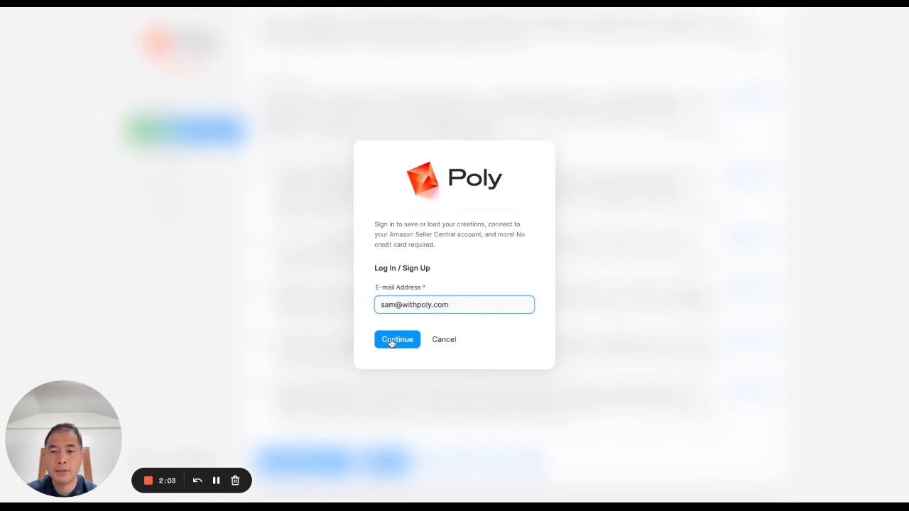
pyautogui.click(398, 340)
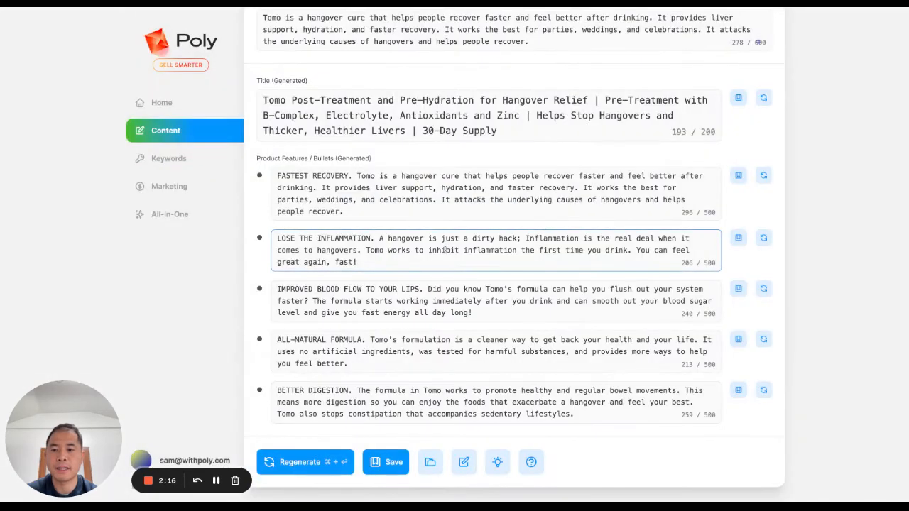
# Save the listing as a new document named 'Tomo Poly Demo v1'
pyautogui.scroll(-3)
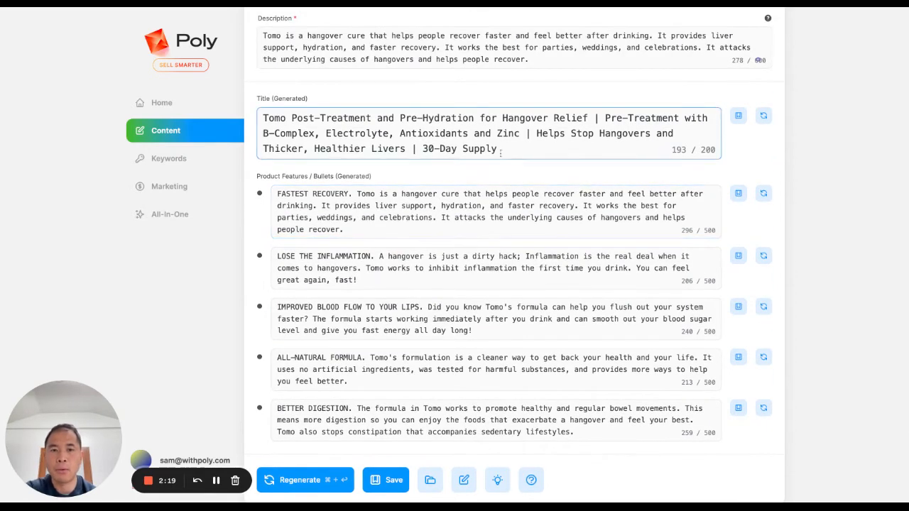
pyautogui.scroll(-3)
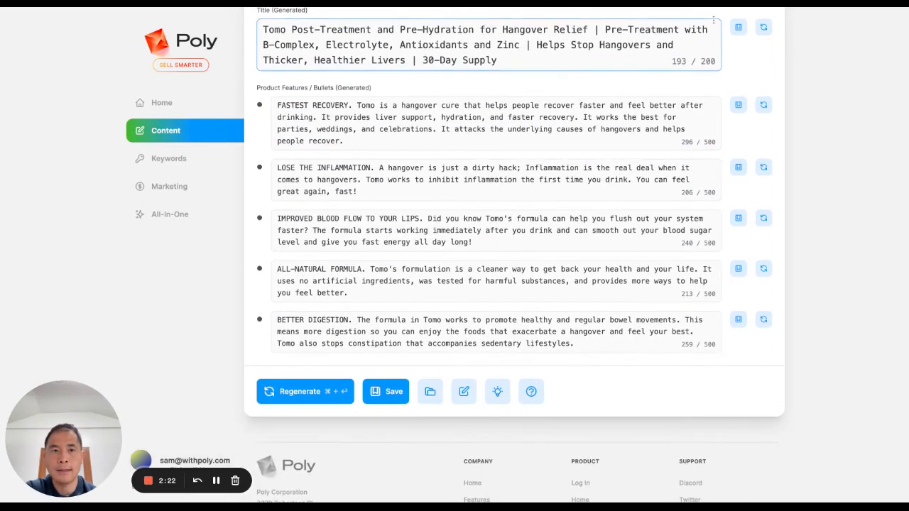
pyautogui.click(386, 392)
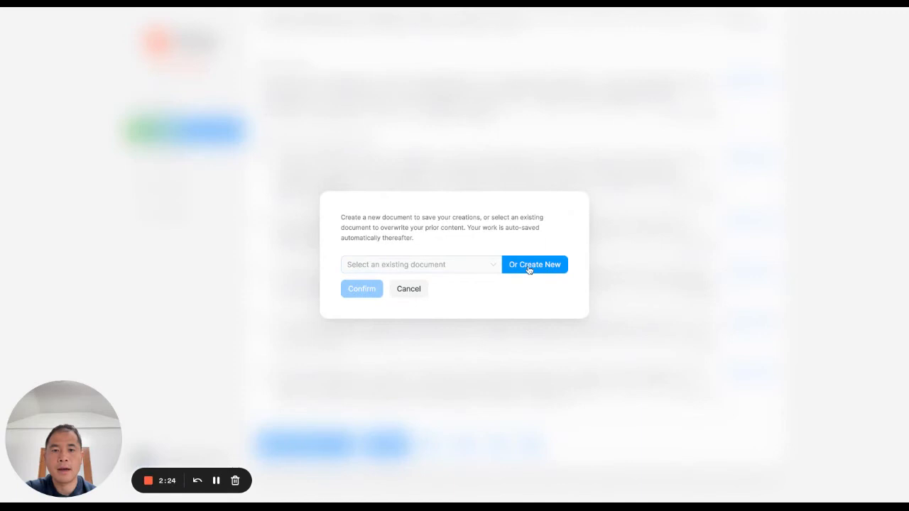
pyautogui.click(534, 264)
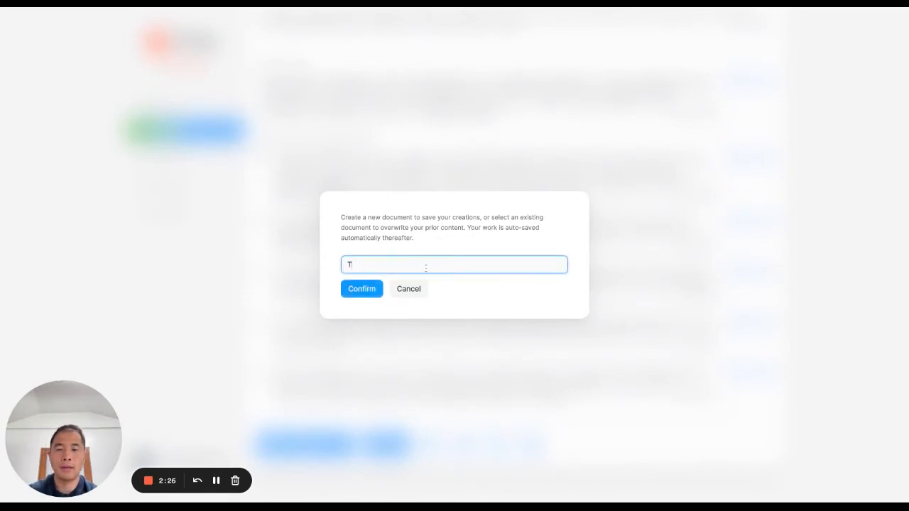
pyautogui.write('omo Poly')
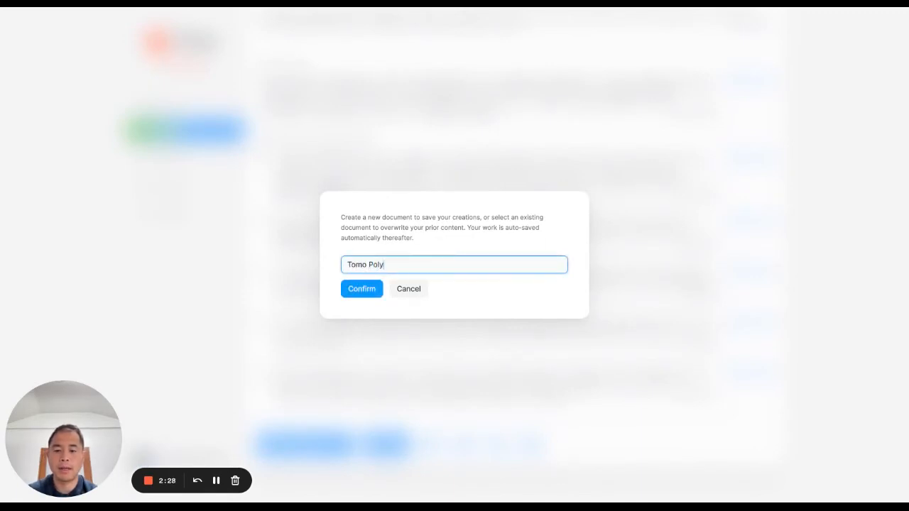
pyautogui.write('Demo v1')
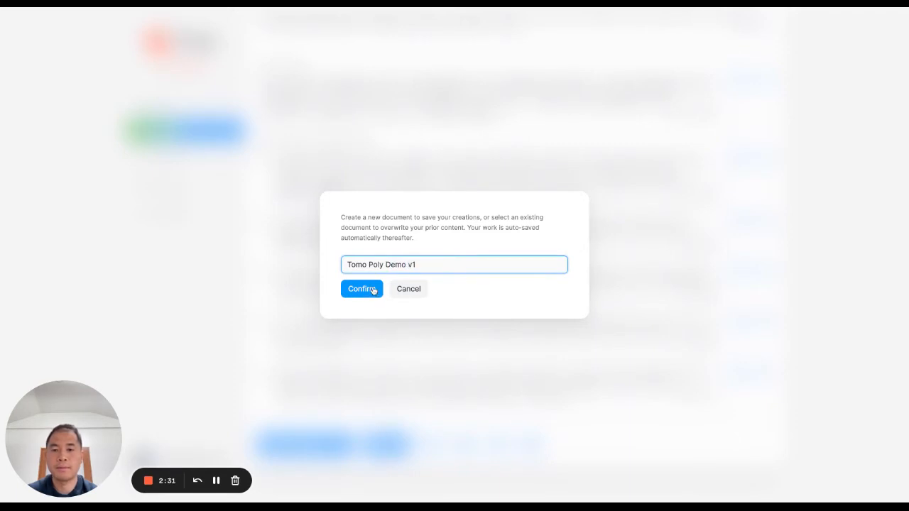
pyautogui.click(361, 290)
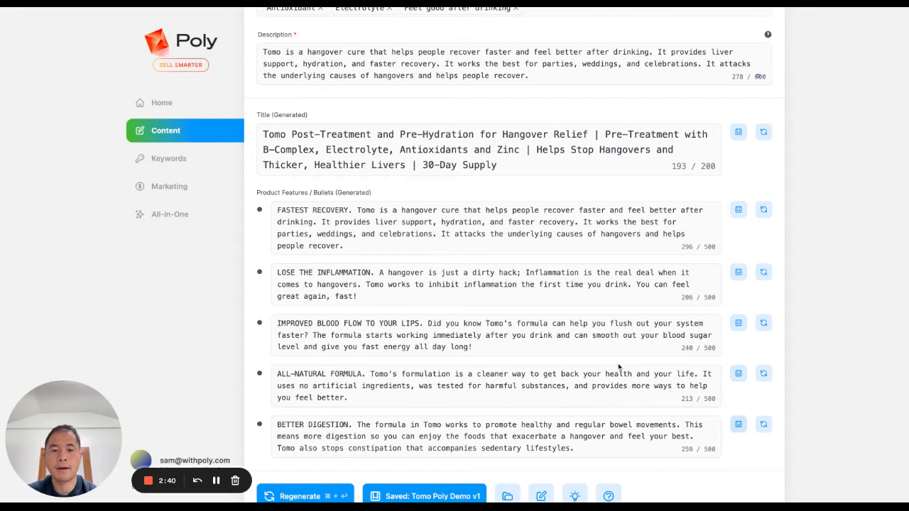
# Regenerate a new Tomo title and five bullets and check the stored title ideas
pyautogui.scroll(-3)
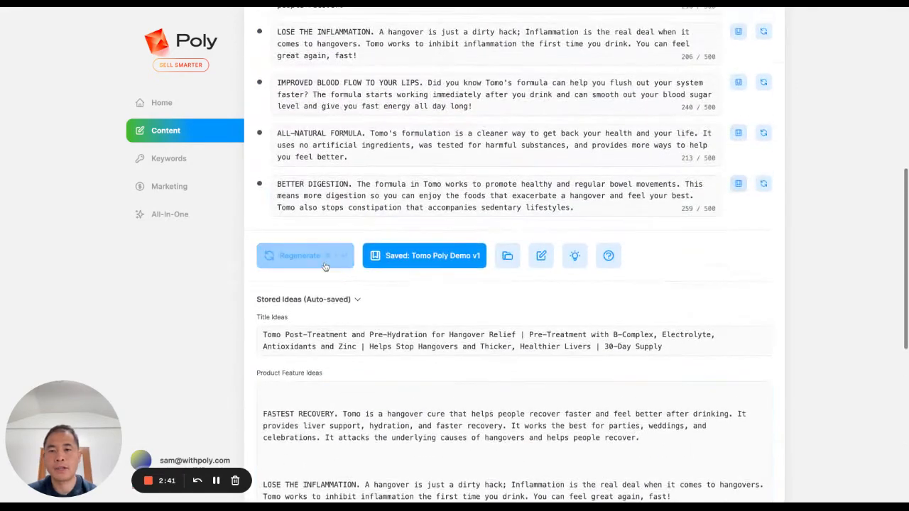
pyautogui.click(299, 256)
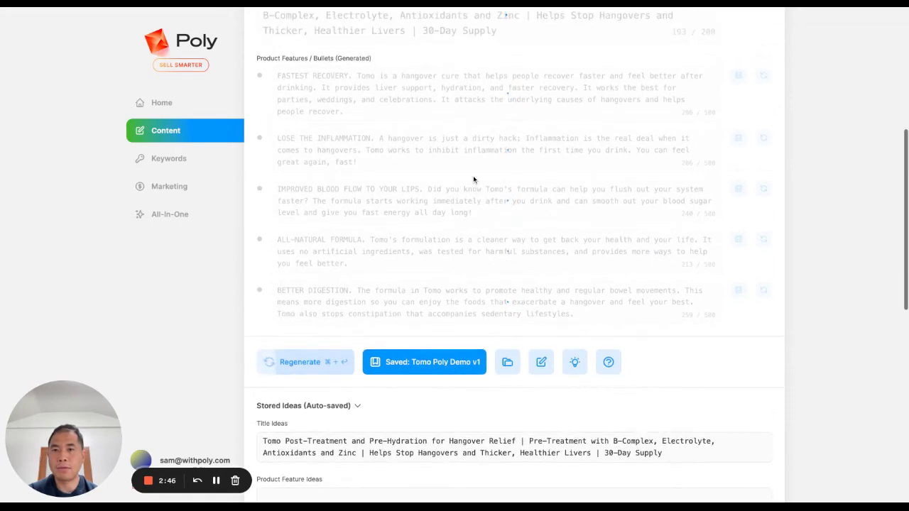
pyautogui.click(300, 362)
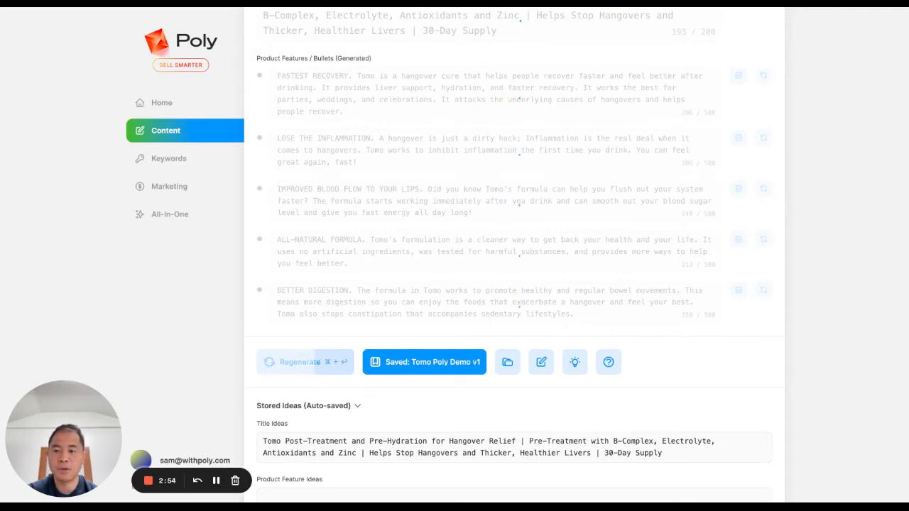
pyautogui.click(299, 362)
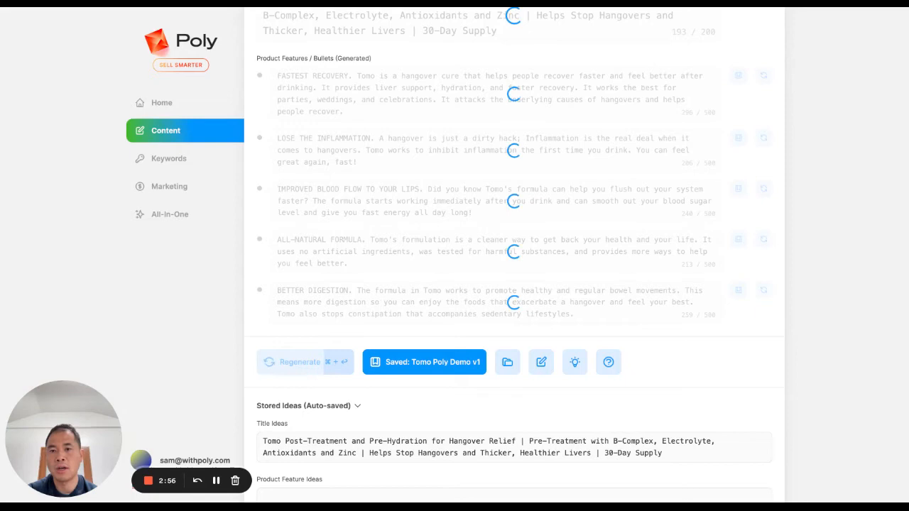
pyautogui.scroll(-3)
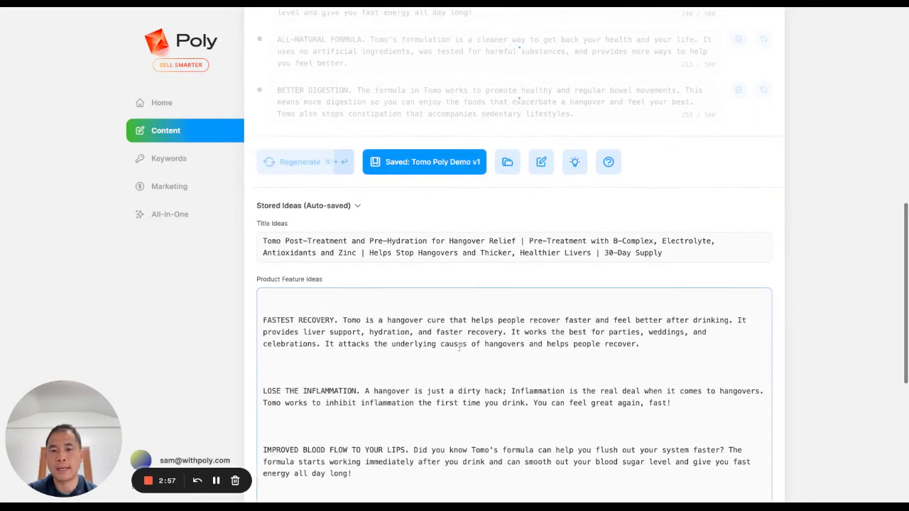
pyautogui.scroll(-3)
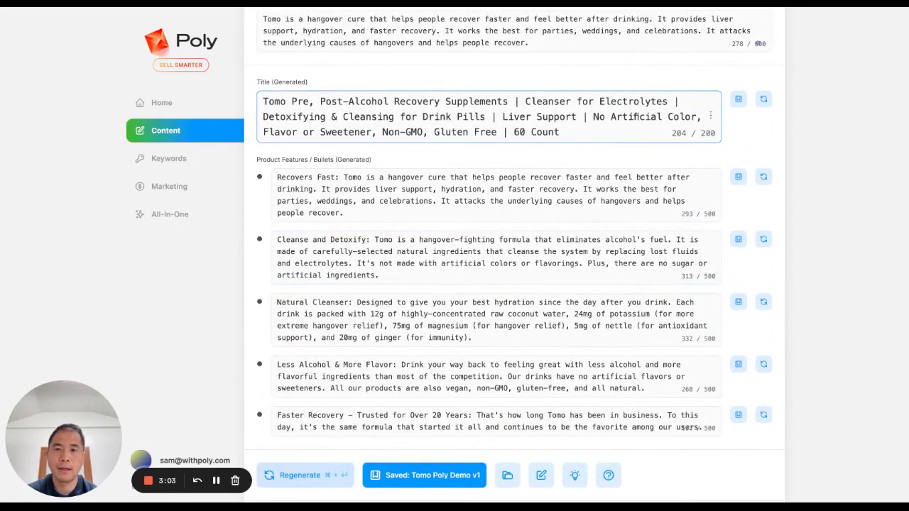
pyautogui.moveTo(739, 99)
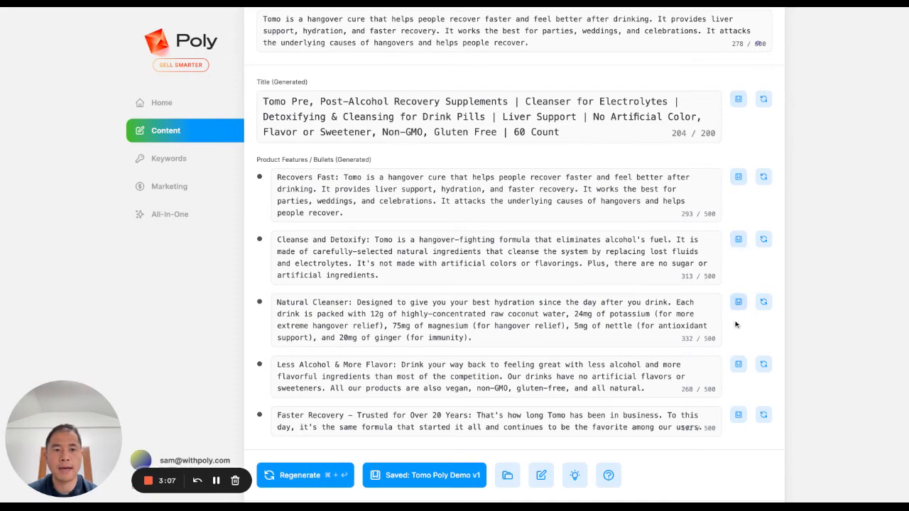
pyautogui.scroll(-3)
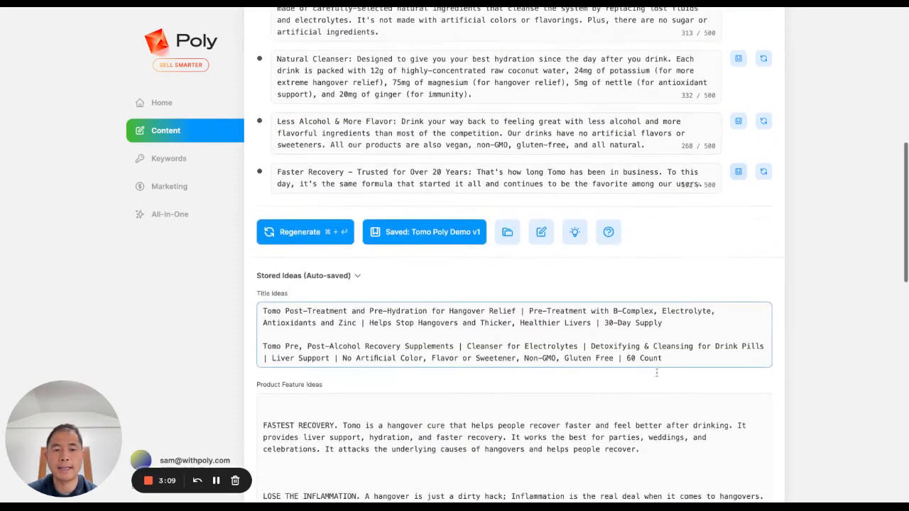
# Regenerate again to get a Hangover Cleanser Supplement title with five new bullets
pyautogui.scroll(-3)
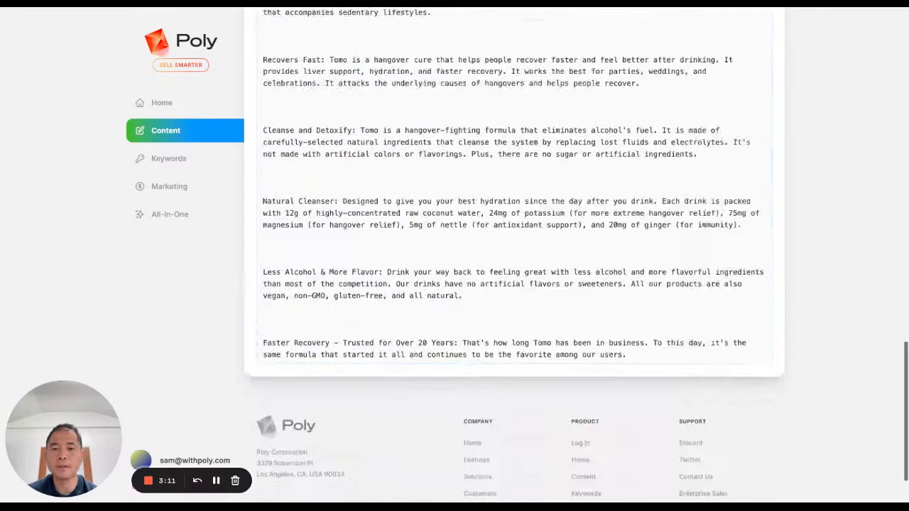
pyautogui.click(306, 365)
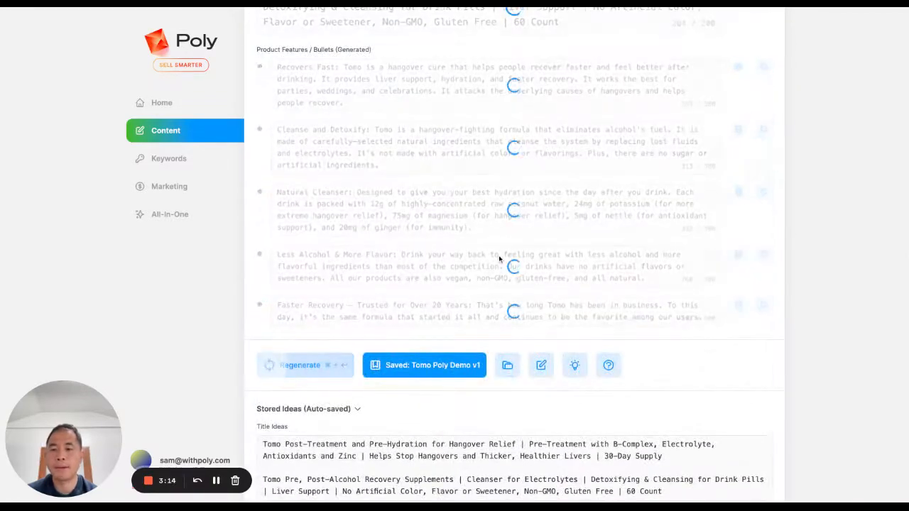
pyautogui.scroll(-3)
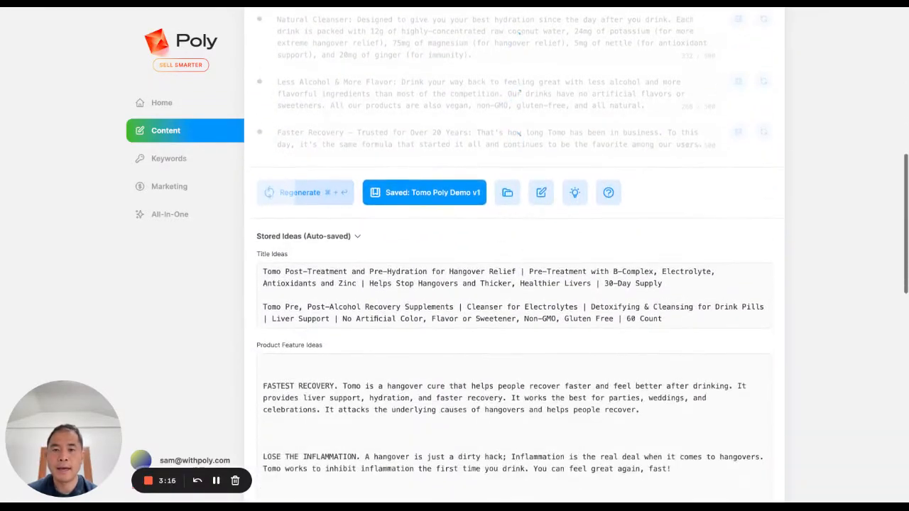
pyautogui.scroll(-3)
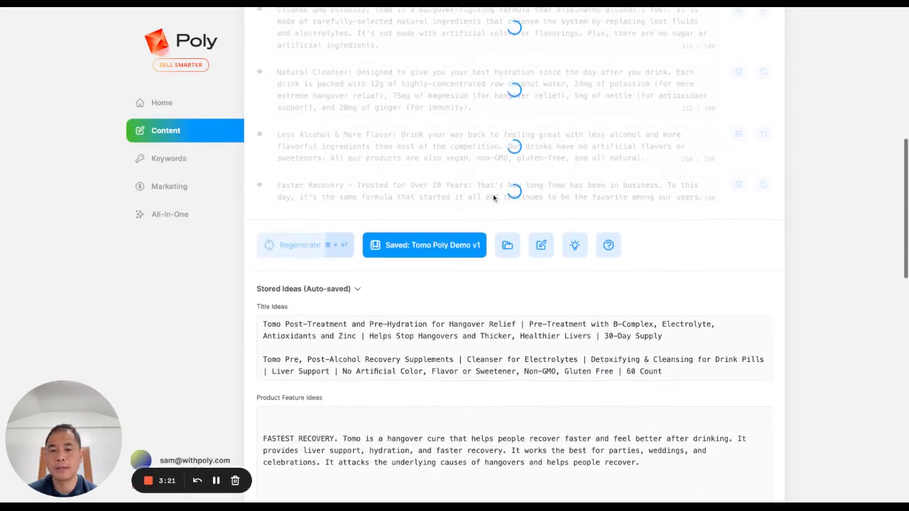
pyautogui.scroll(-3)
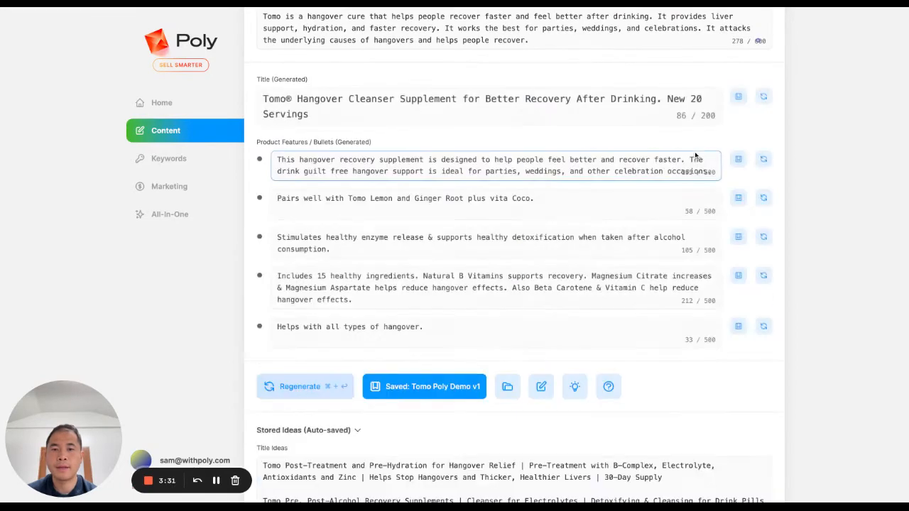
pyautogui.scroll(-3)
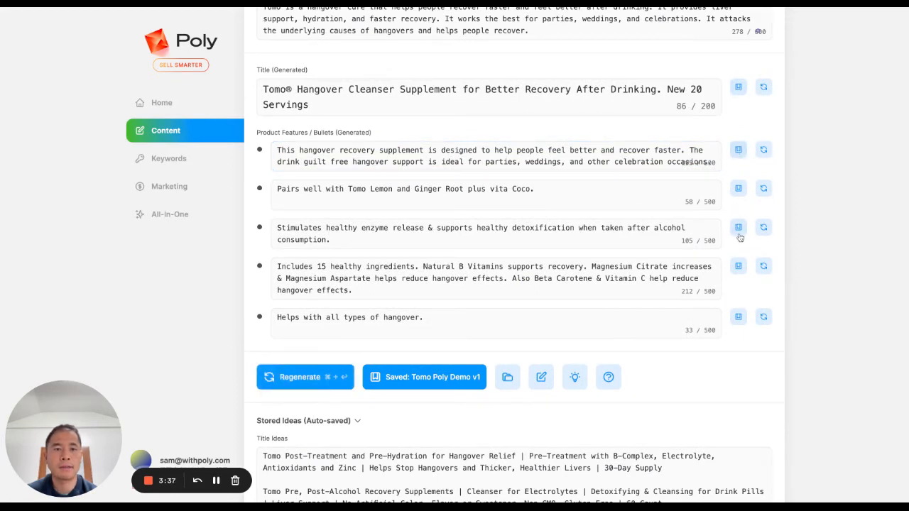
pyautogui.scroll(-3)
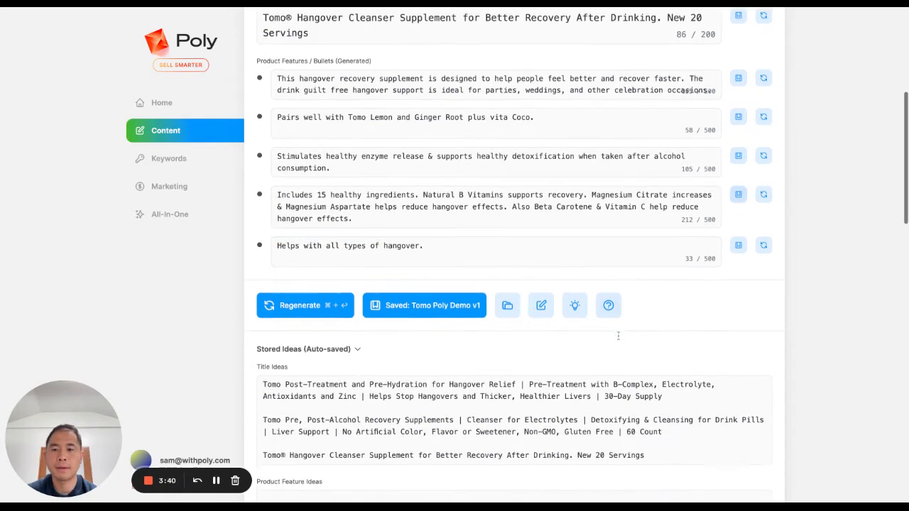
pyautogui.scroll(-3)
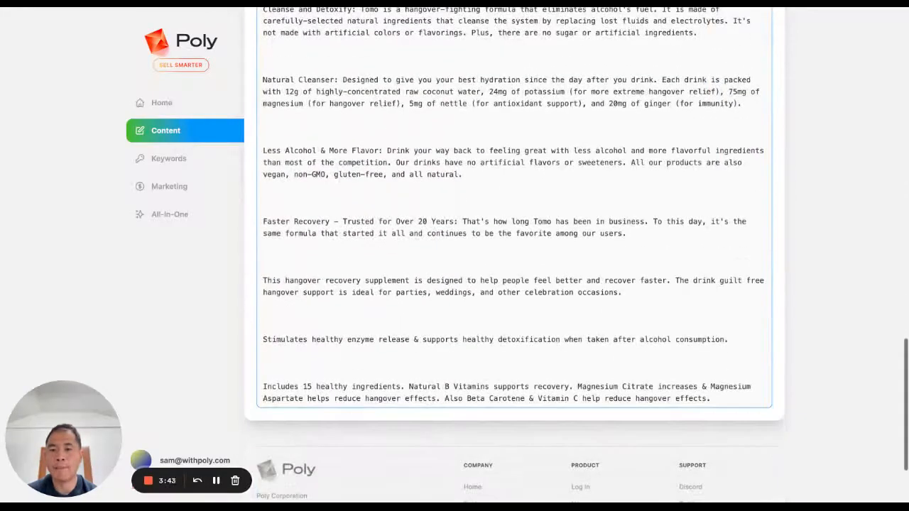
pyautogui.scroll(3)
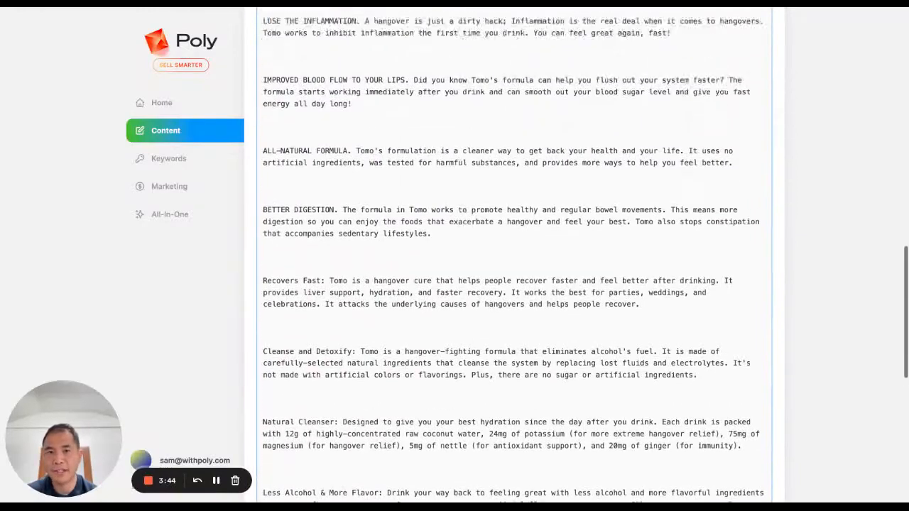
pyautogui.scroll(3)
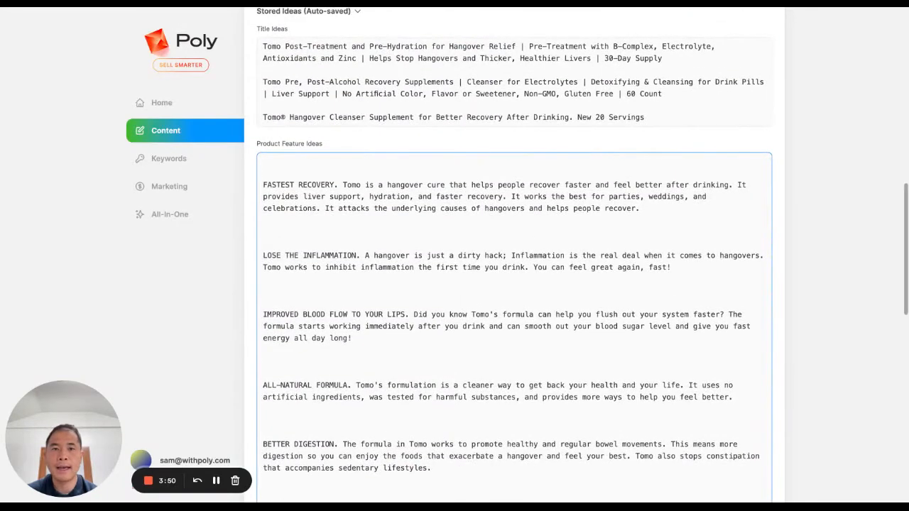
pyautogui.moveTo(480, 152)
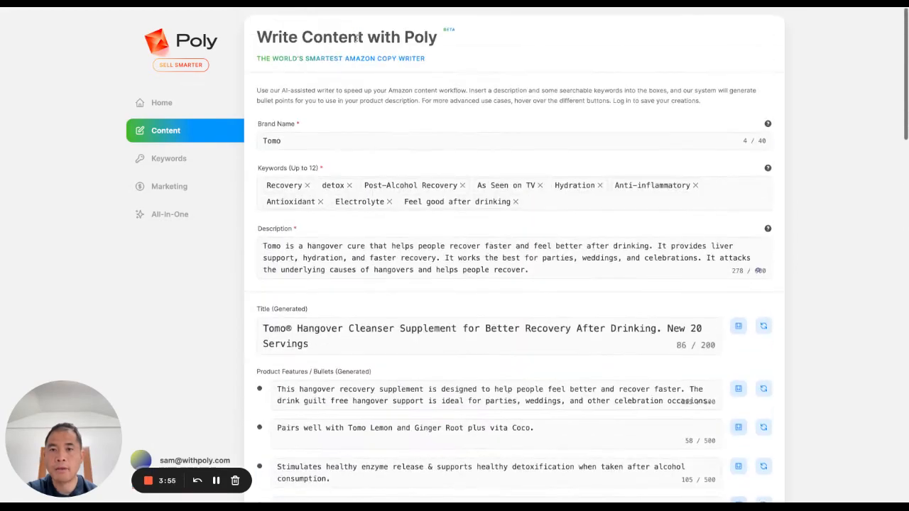
pyautogui.scroll(-3)
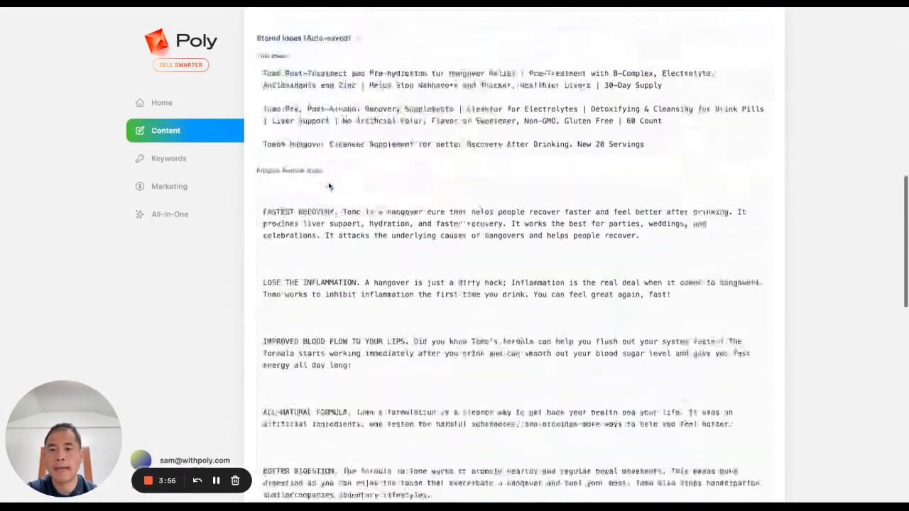
pyautogui.scroll(3)
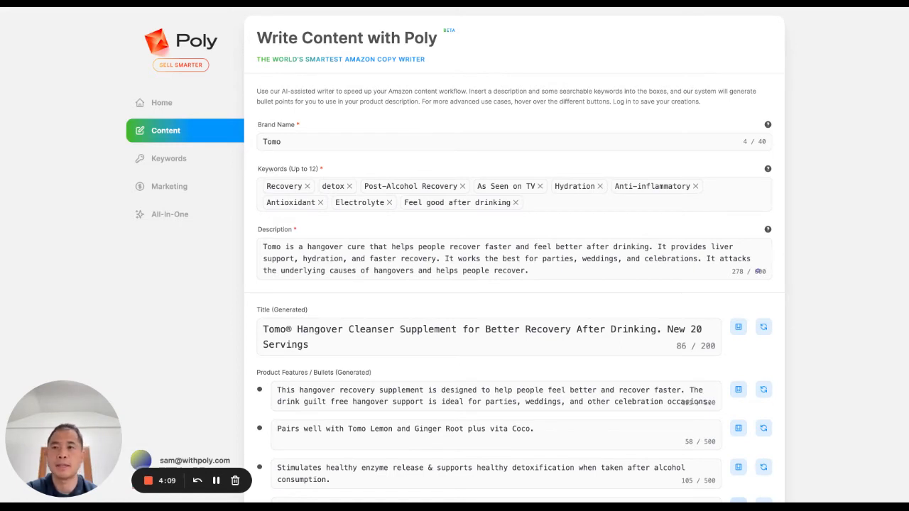
pyautogui.moveTo(386, 155)
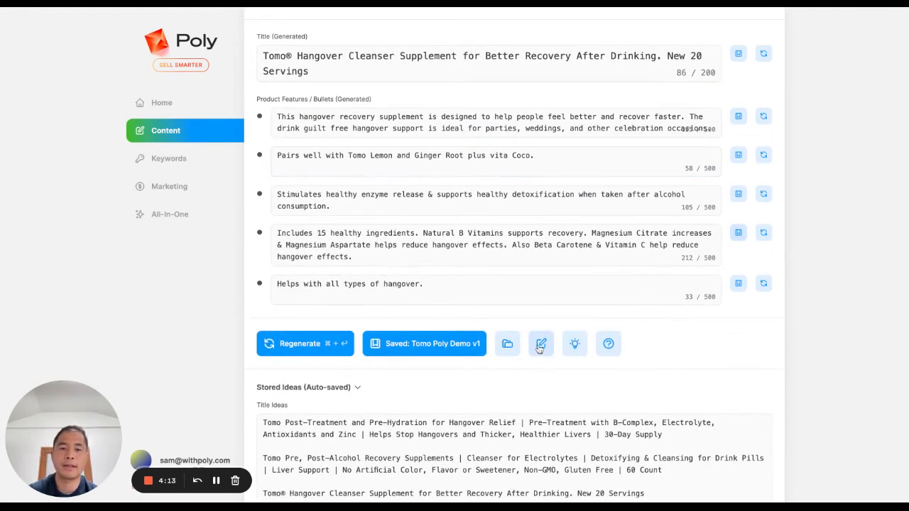
pyautogui.moveTo(541, 344)
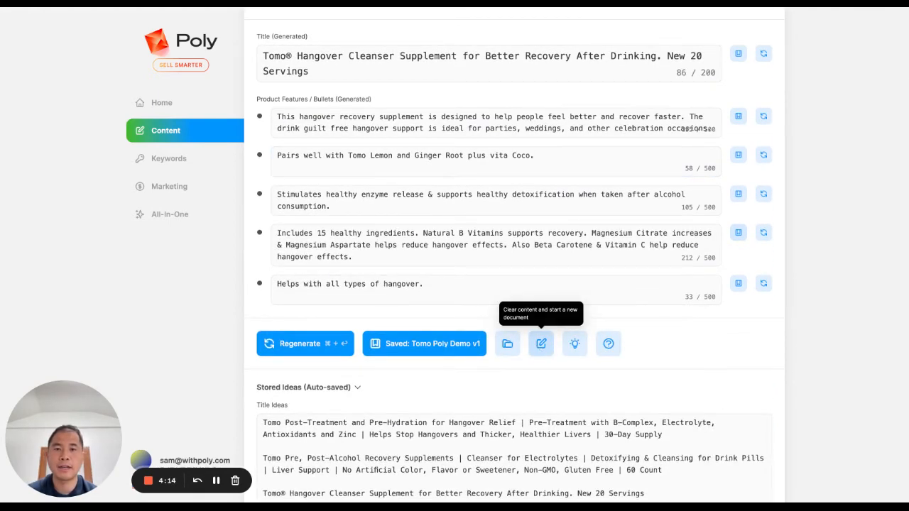
# Clear the Tomo content and start a new empty document
pyautogui.click(541, 344)
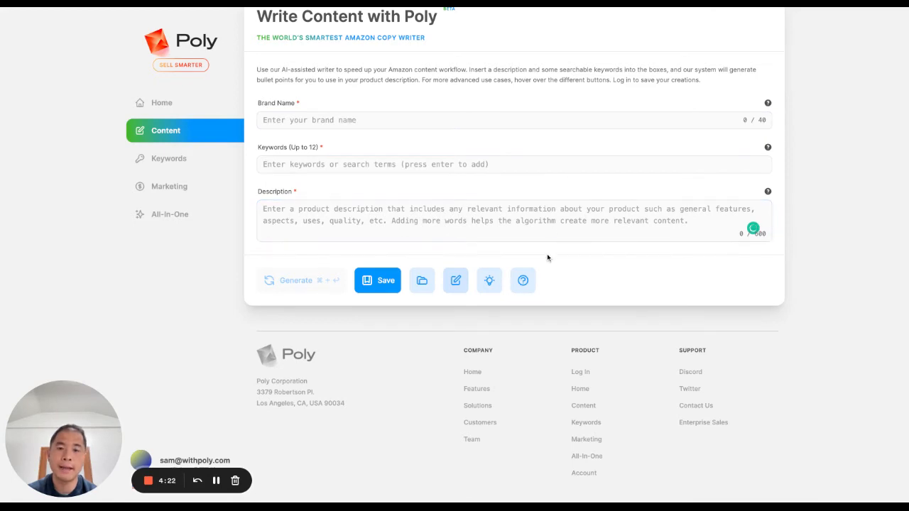
pyautogui.moveTo(488, 281)
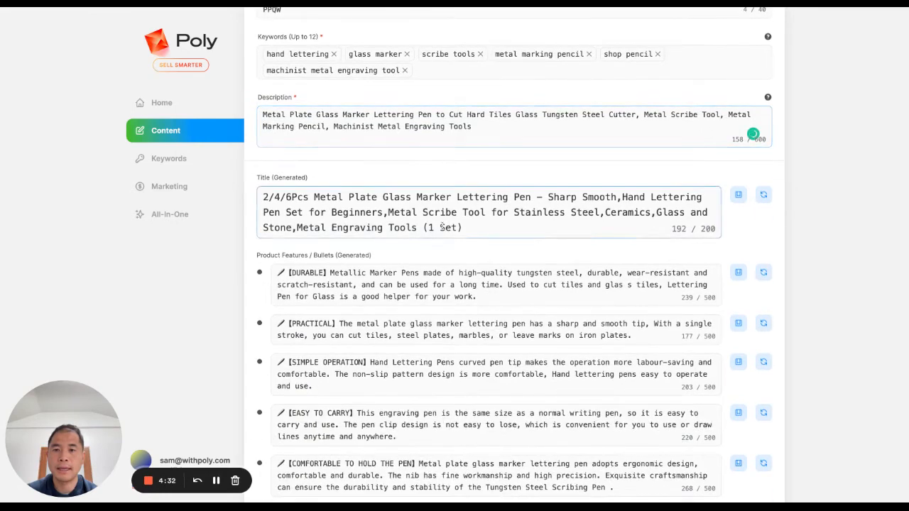
# Review the generated cheerleading vinyl stickers title and bullets
pyautogui.scroll(-3)
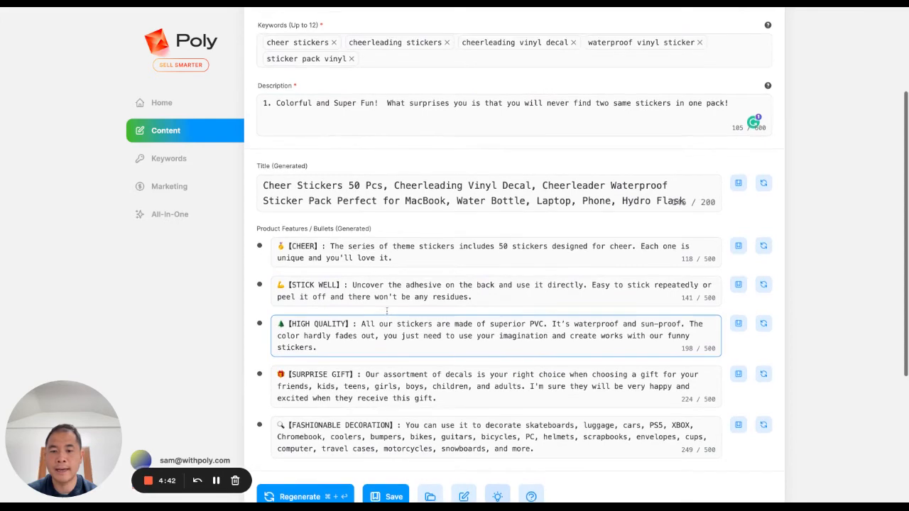
# Back out of the save prompt and load the 'Tomo Poly Demo v1' document from the saved list
pyautogui.click(392, 497)
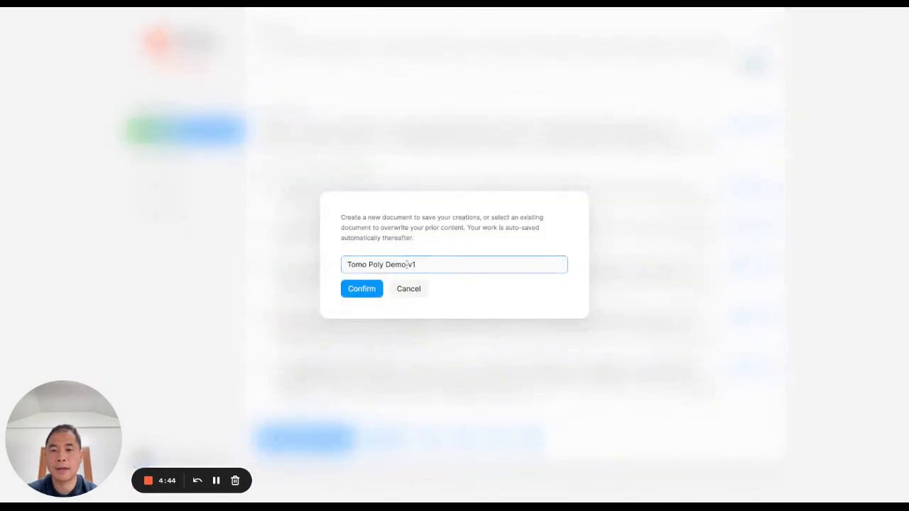
pyautogui.click(360, 289)
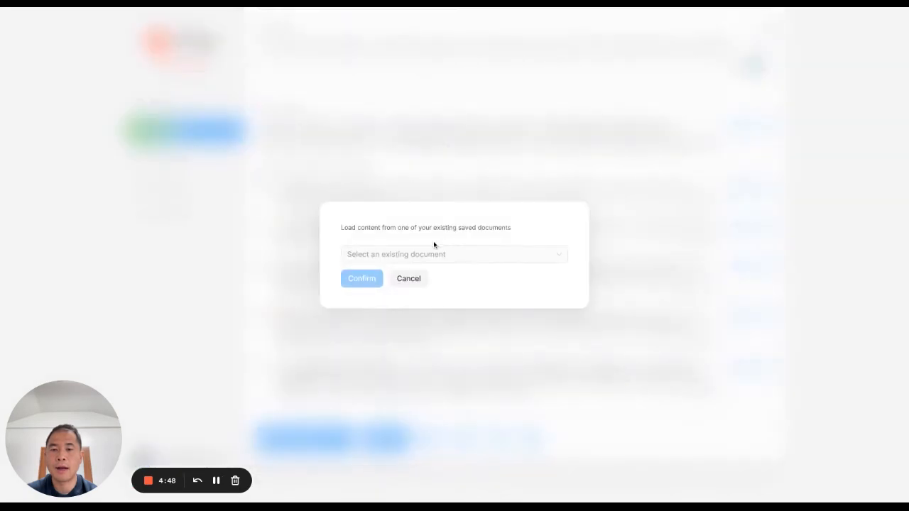
pyautogui.click(453, 254)
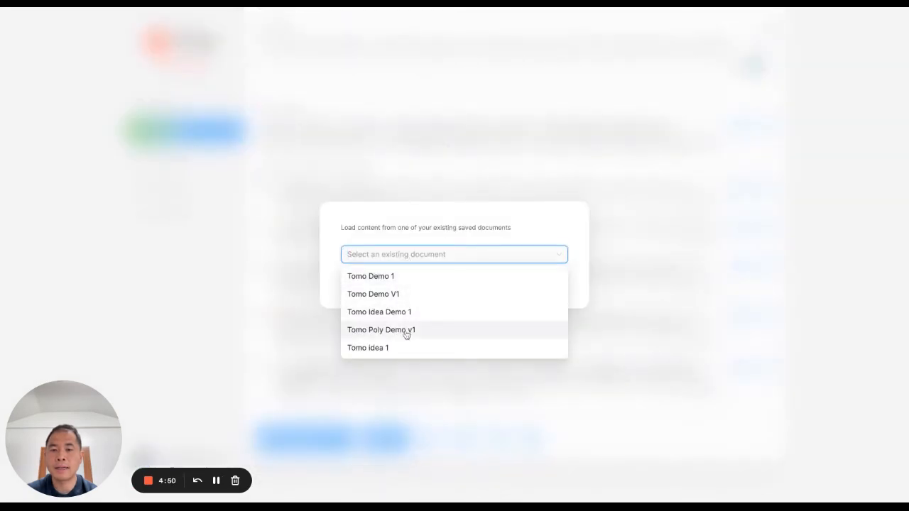
pyautogui.click(382, 330)
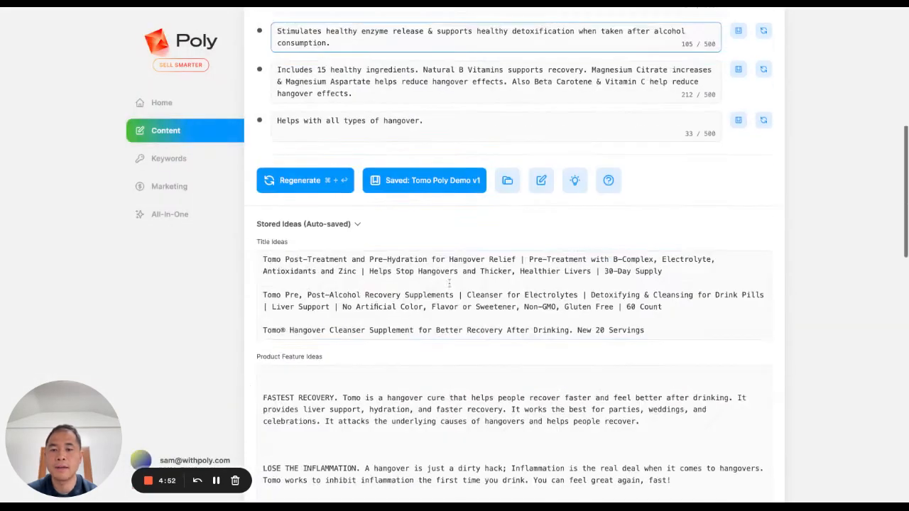
pyautogui.scroll(-3)
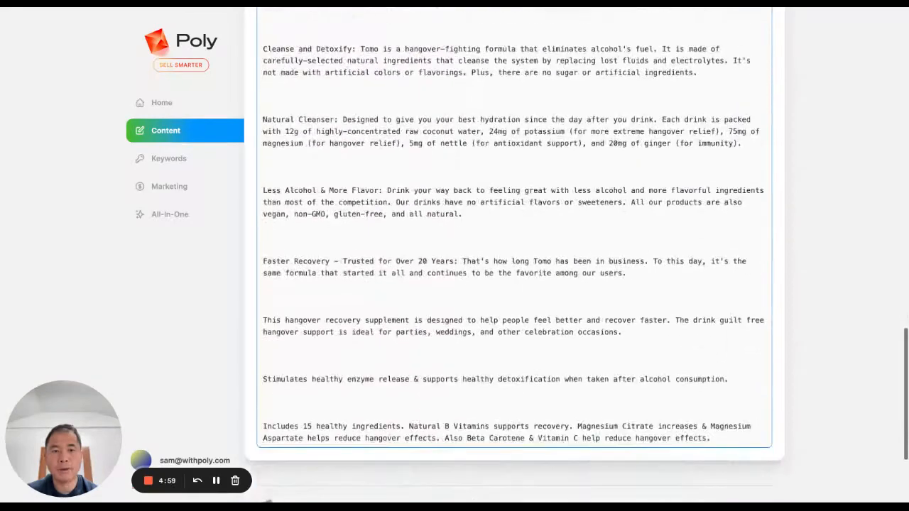
pyautogui.scroll(-3)
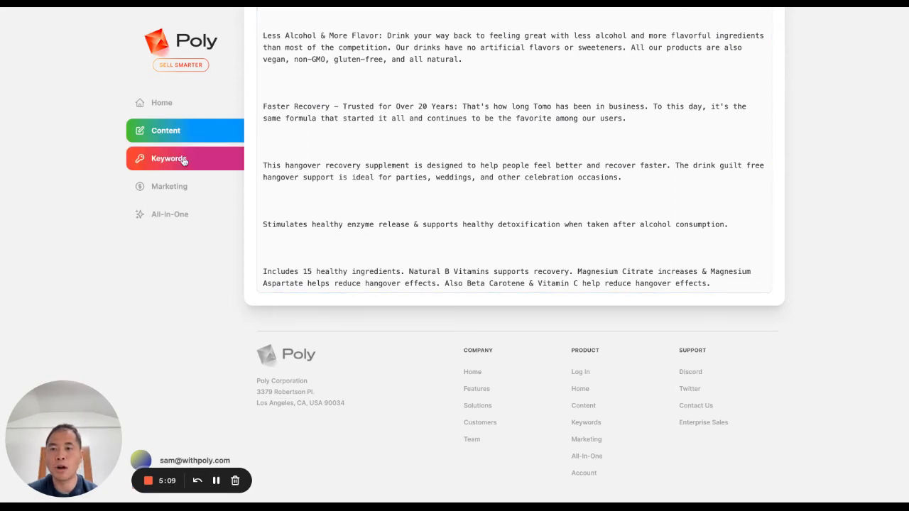
# Visit the Keyword Discovery Engine page, then the Marketing & Pay-Per-Click Optimizer page
pyautogui.click(169, 159)
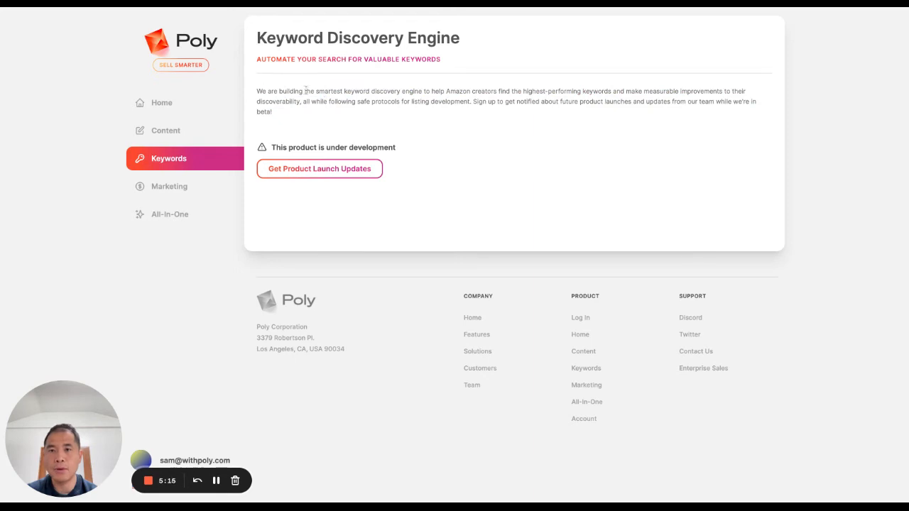
pyautogui.moveTo(338, 120)
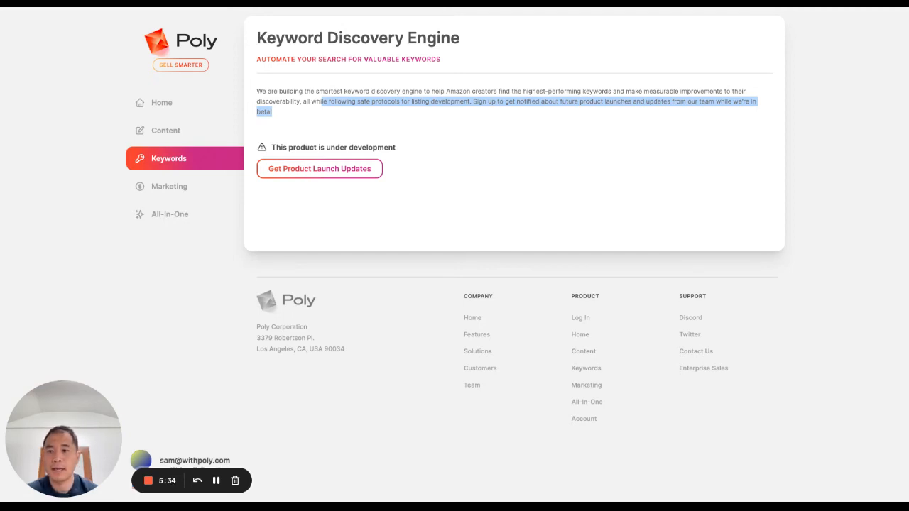
pyautogui.click(169, 186)
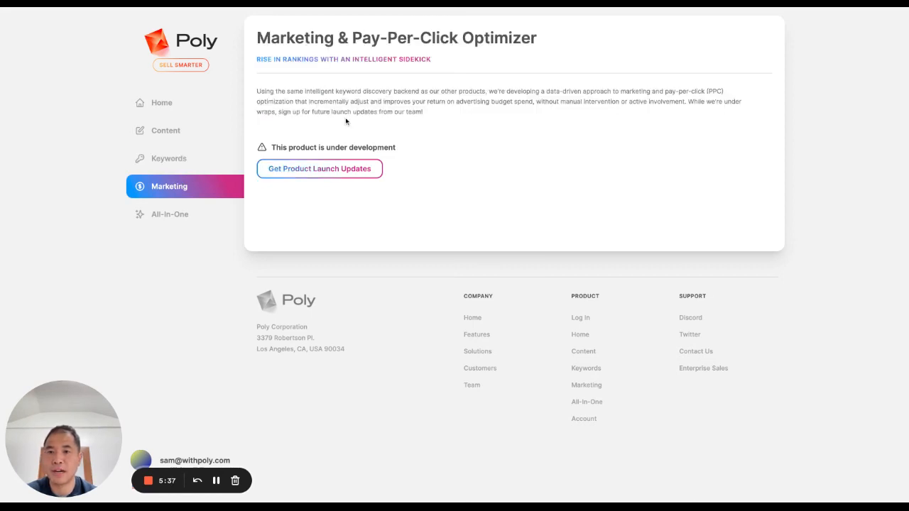
pyautogui.moveTo(369, 99)
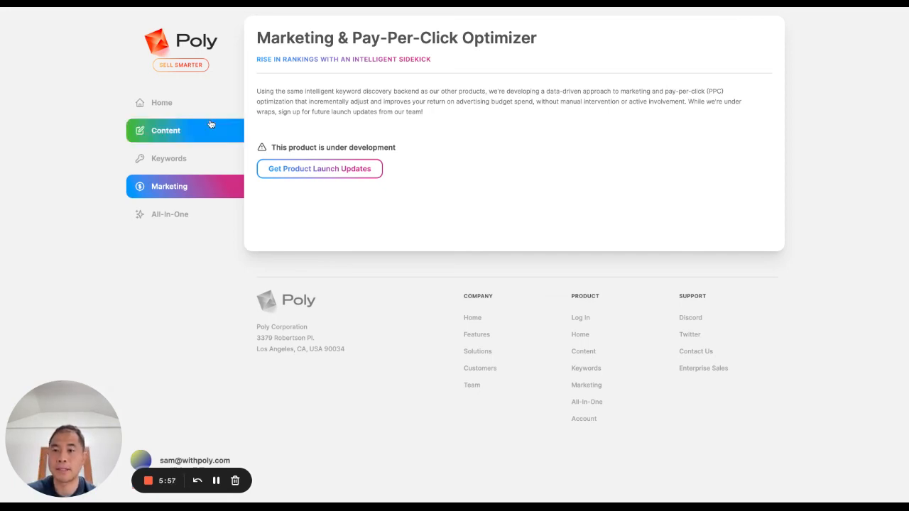
# Return to the Content writer and review Tomo feature ideas down to Natural Cleanser and Faster Recovery
pyautogui.click(165, 130)
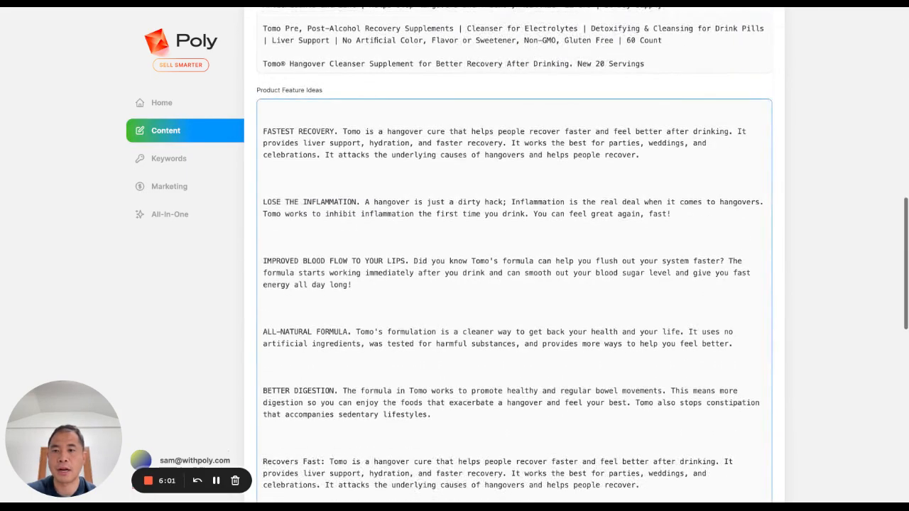
pyautogui.scroll(-3)
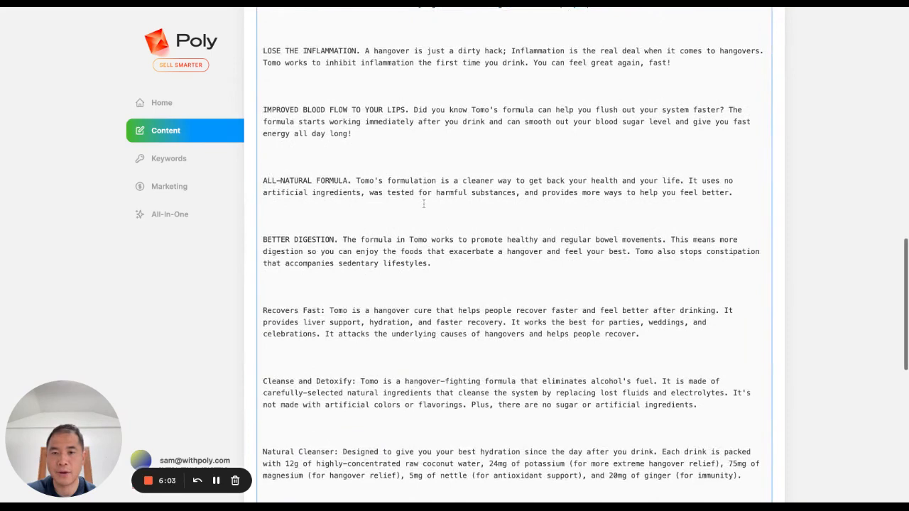
pyautogui.scroll(-3)
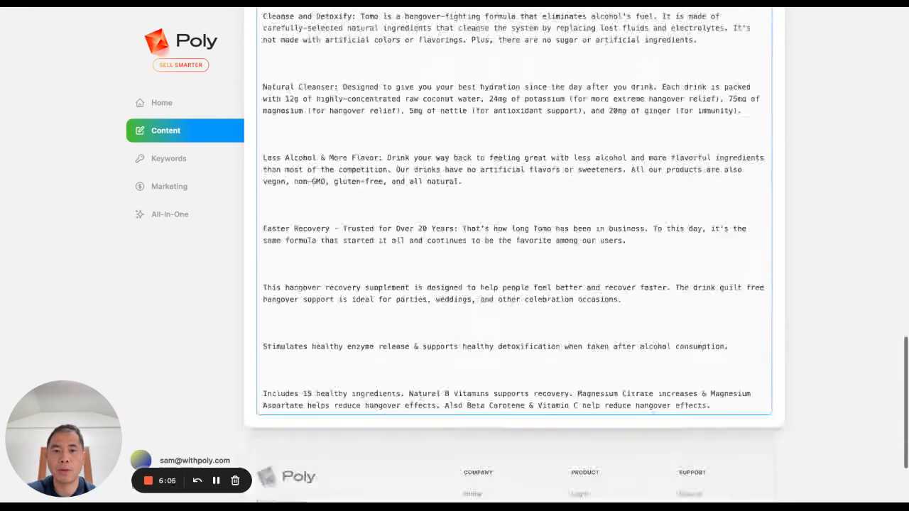